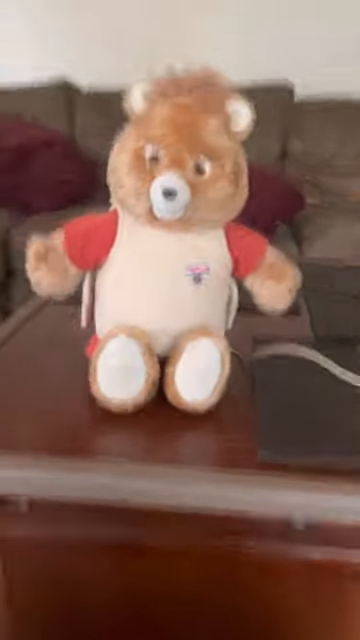
{"action": "mouse_move", "coordinate": [180, 320]}
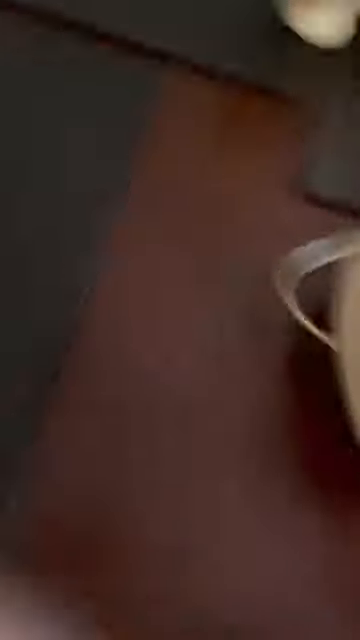